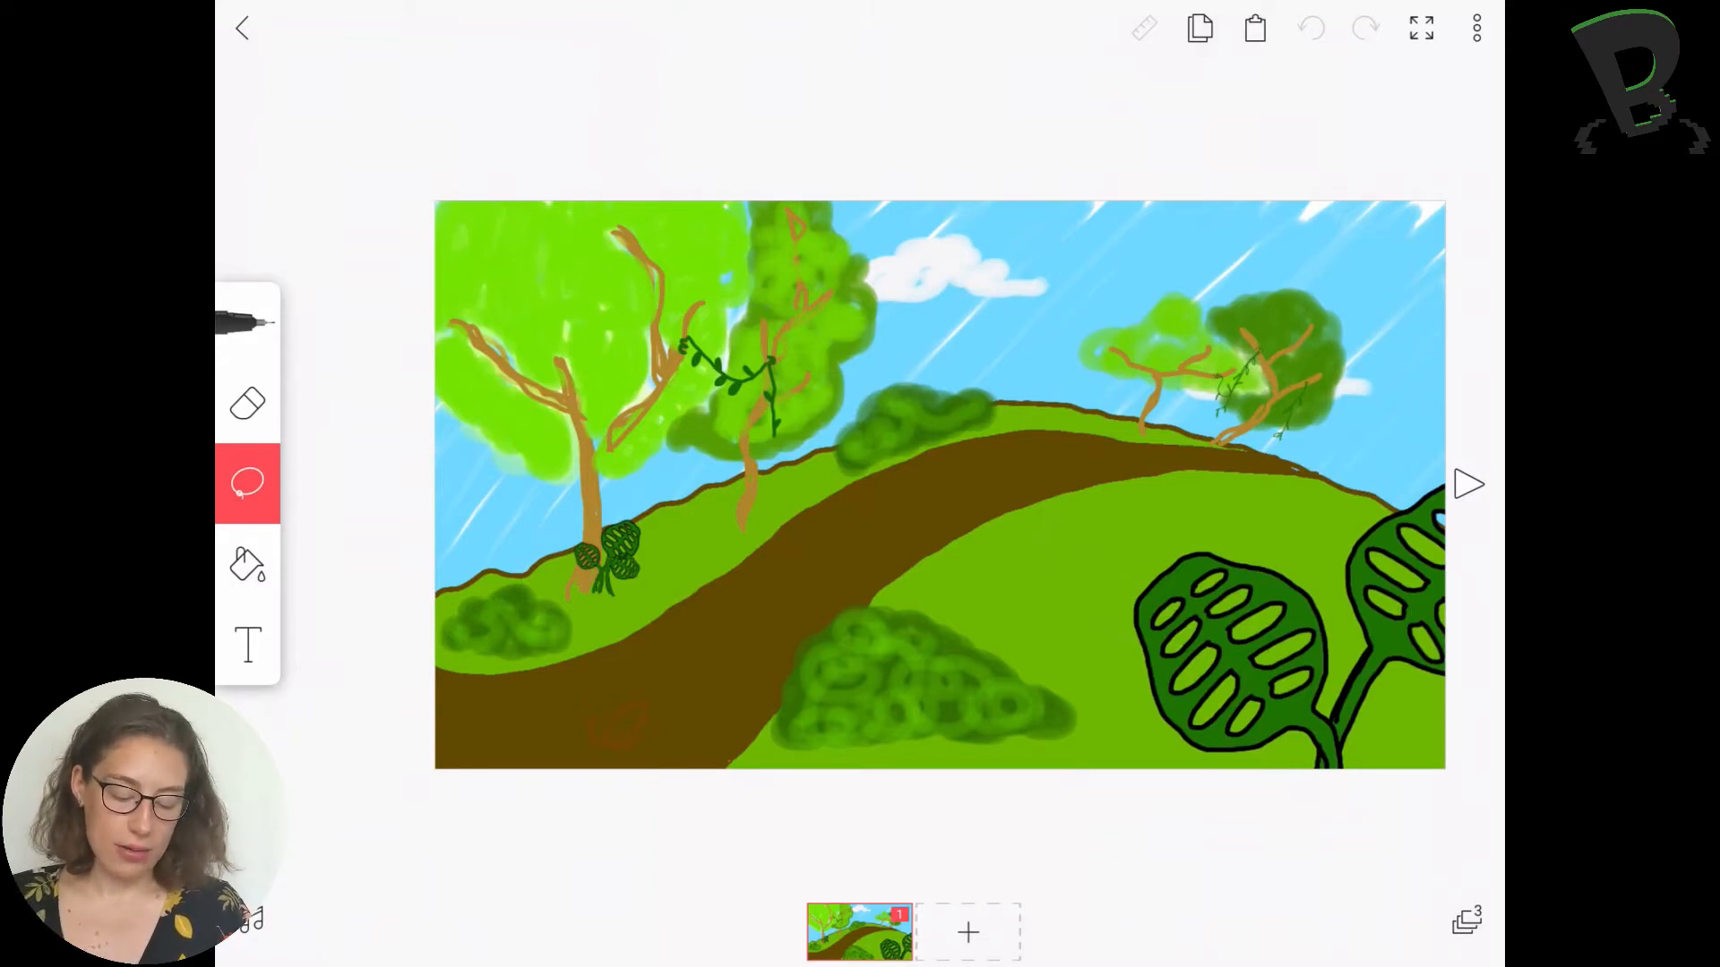
# - Add a blank second frame after the finished landscape scene
pyautogui.click(966, 931)
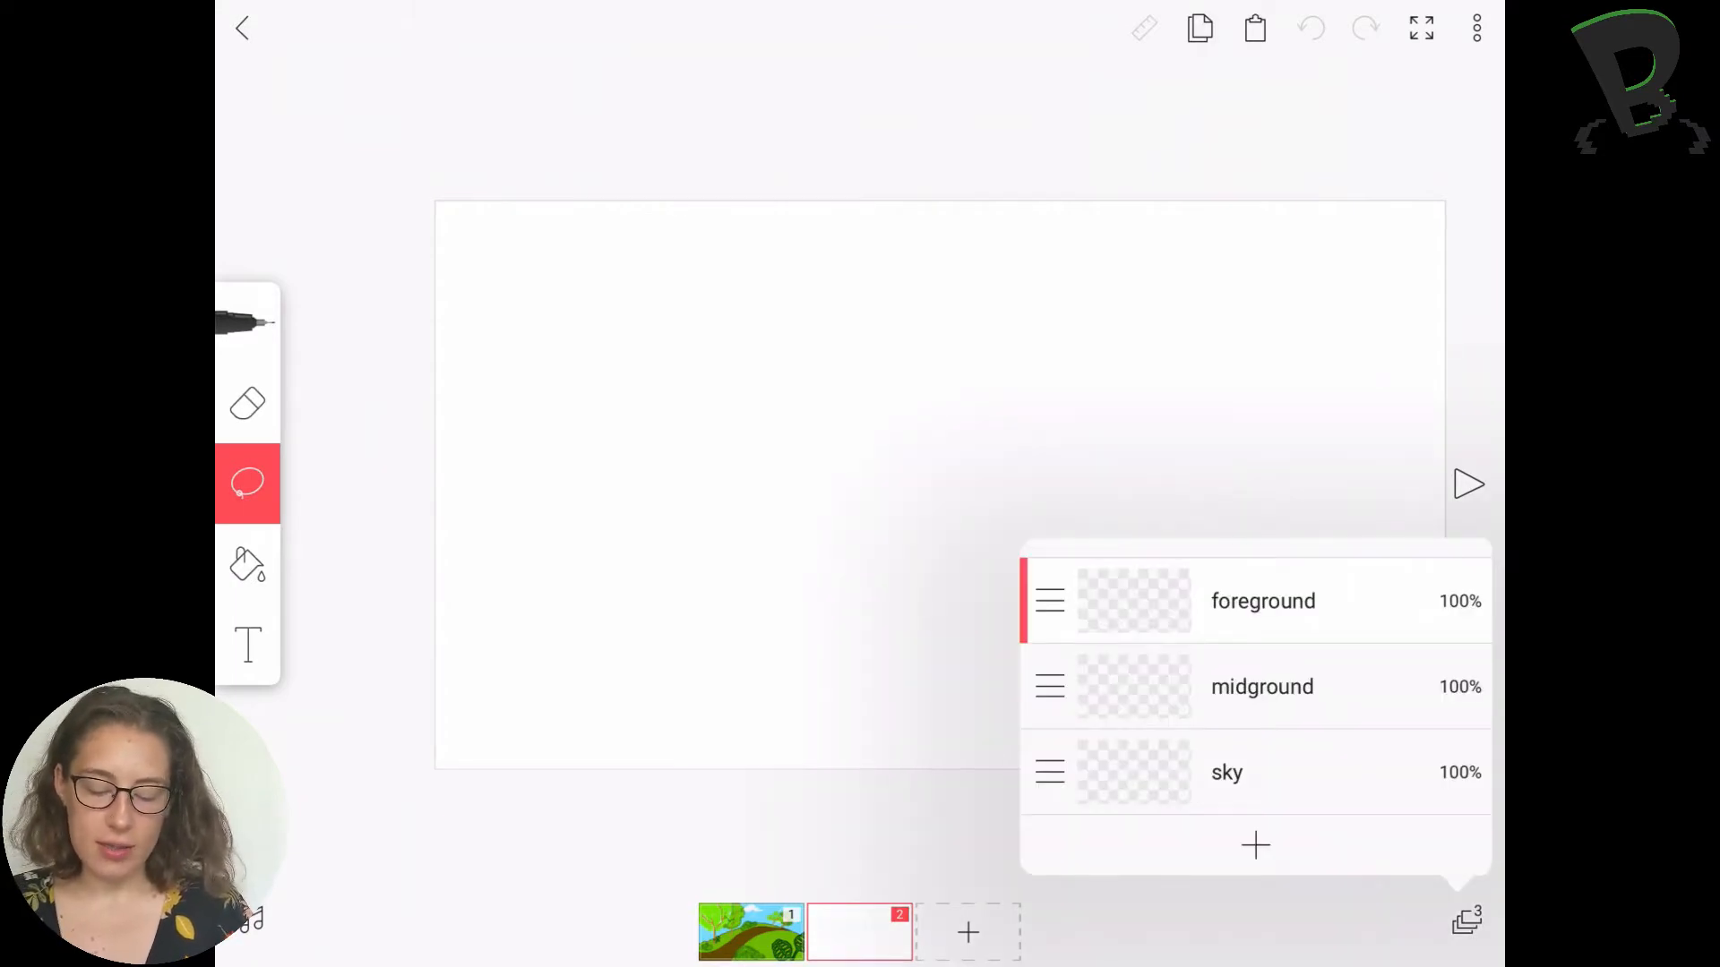
# - Activate the sky, midground and foreground layers in turn to review them
pyautogui.click(1225, 772)
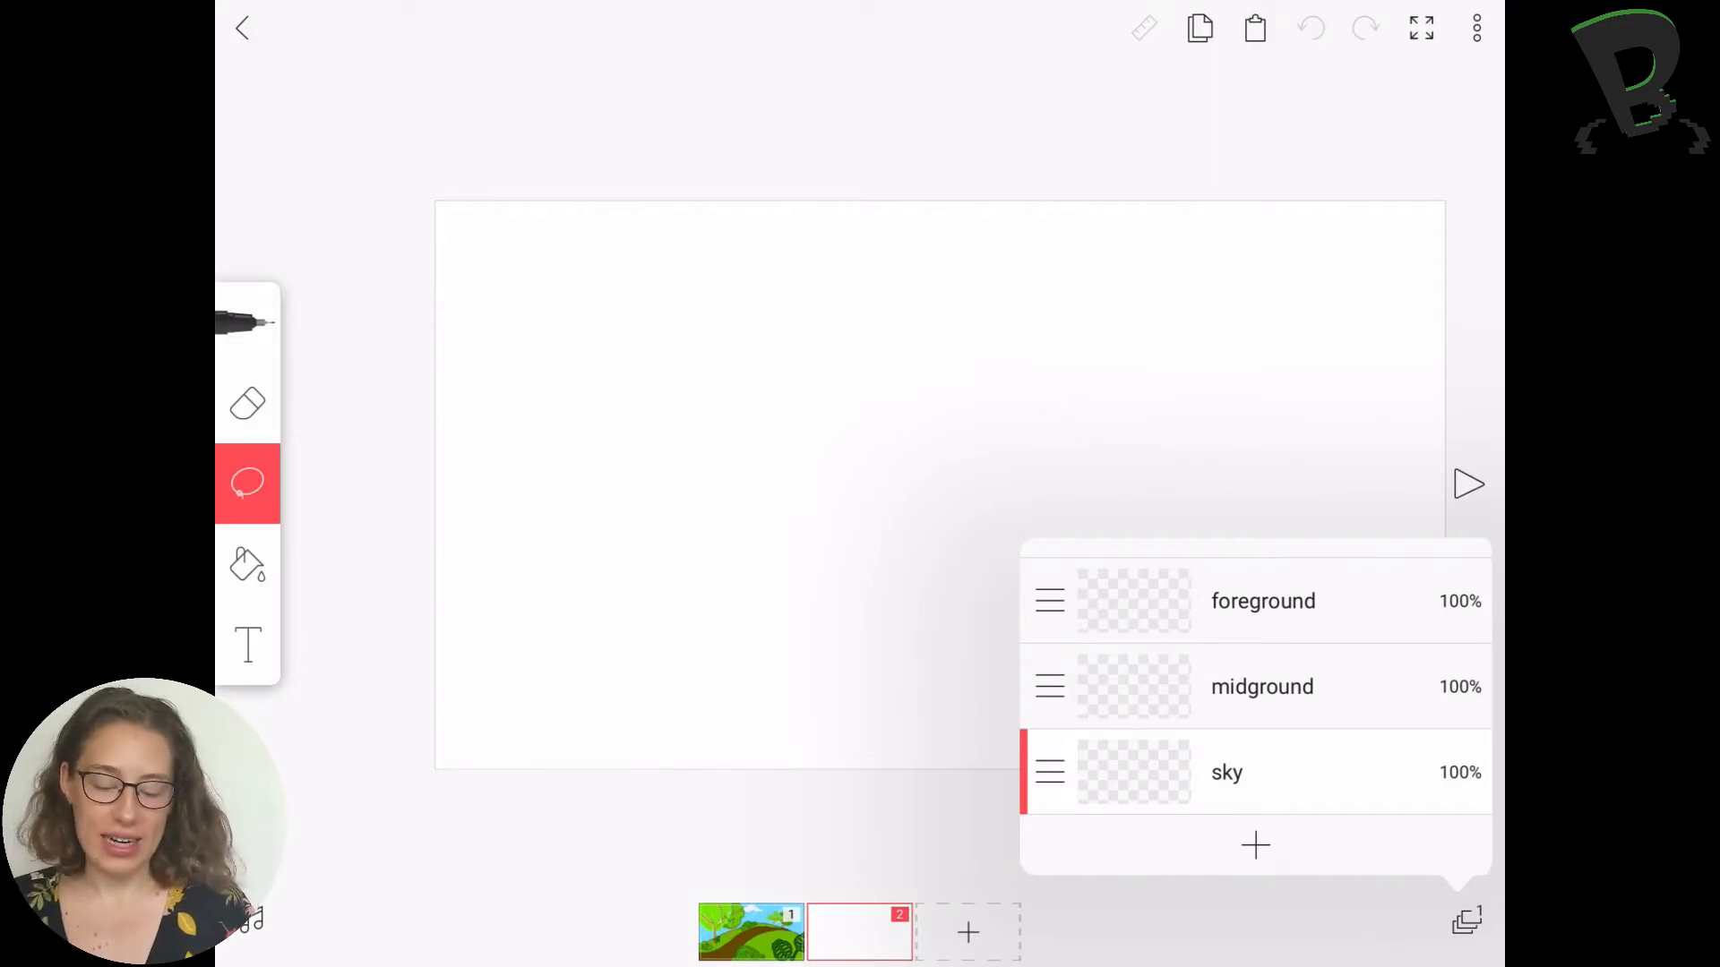
pyautogui.click(1261, 686)
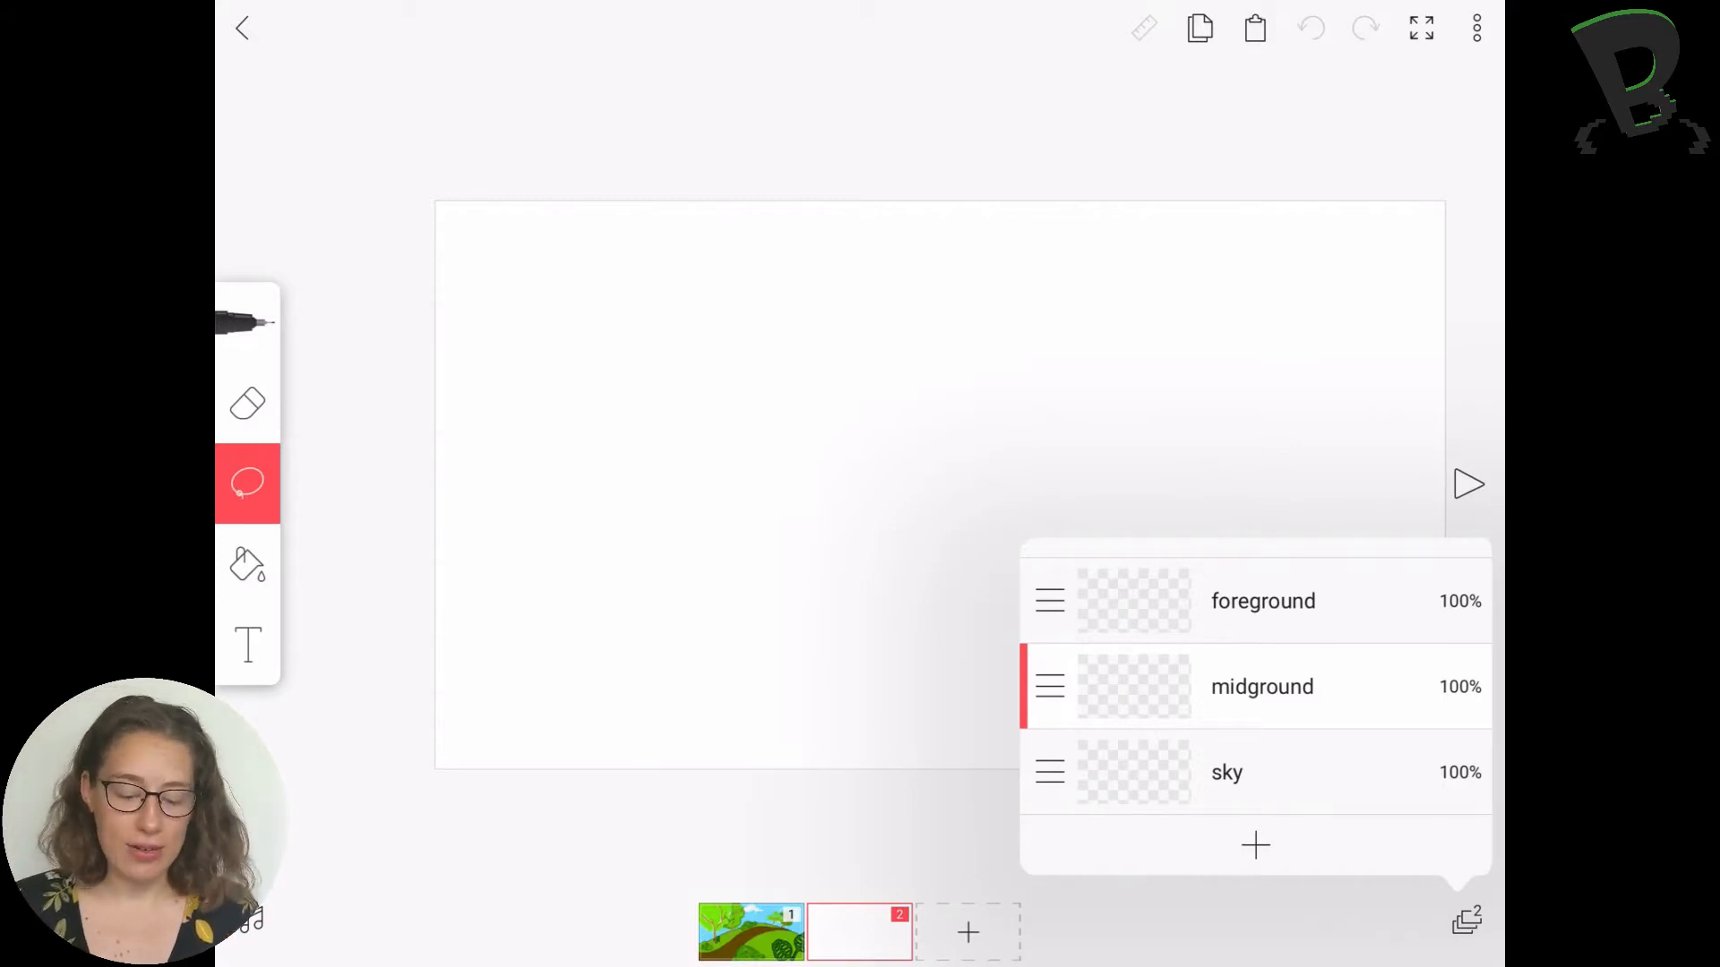
pyautogui.click(1261, 602)
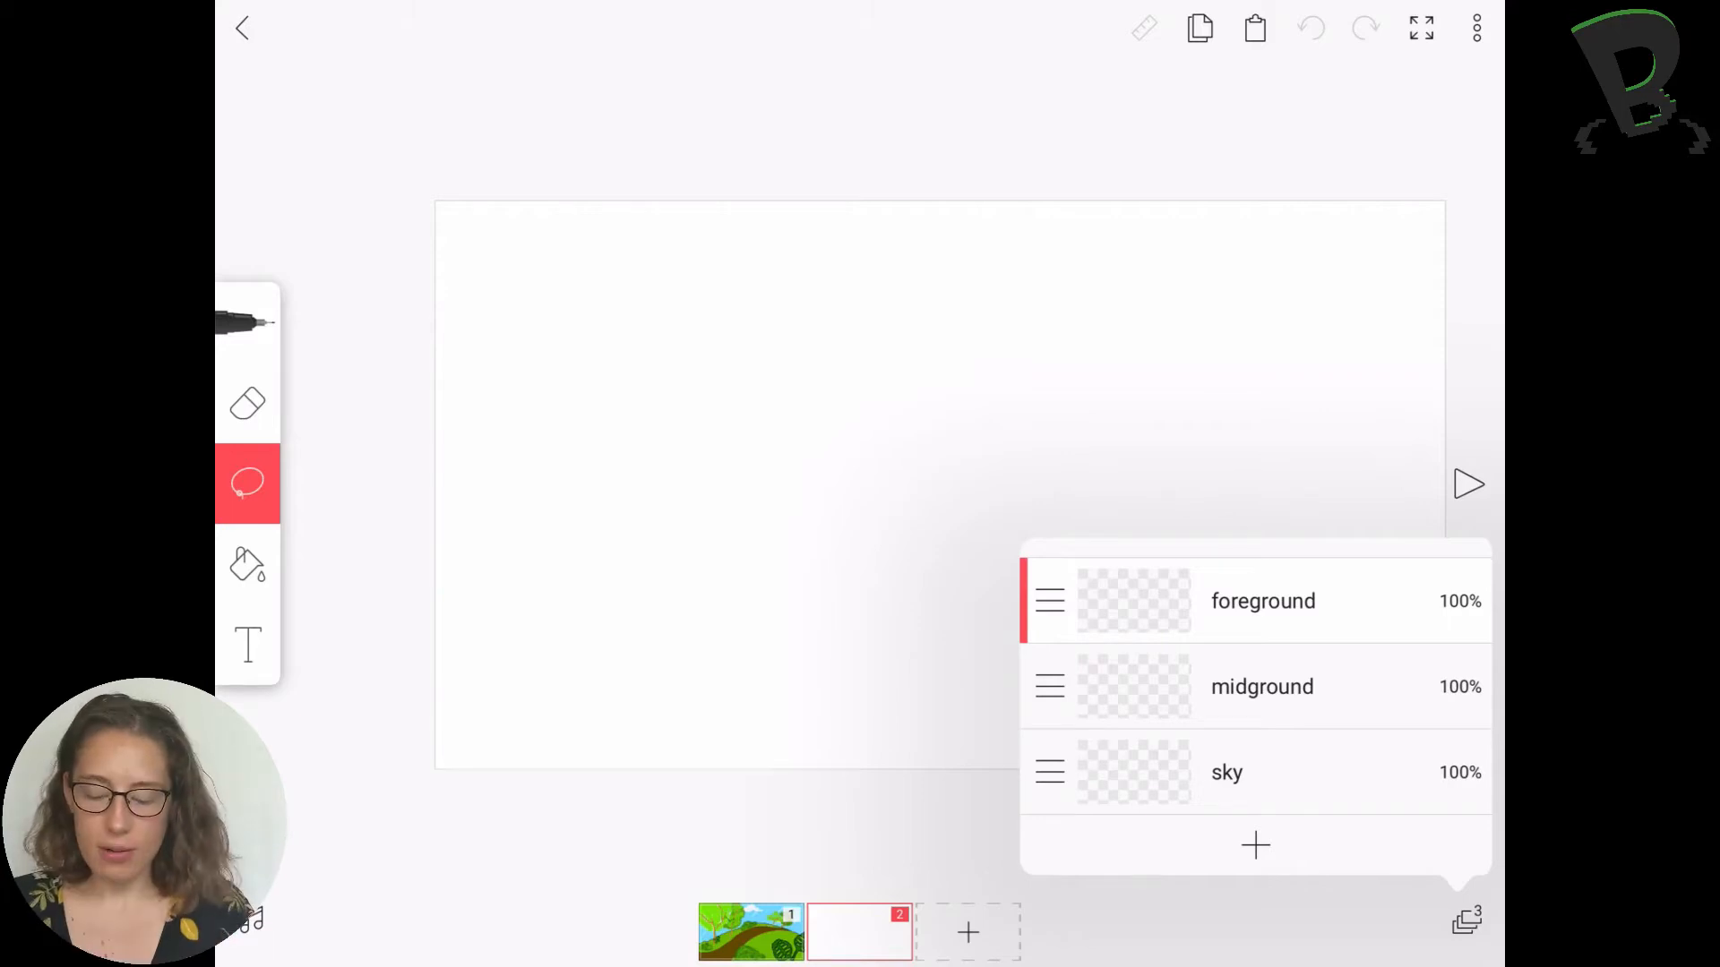
pyautogui.click(1225, 772)
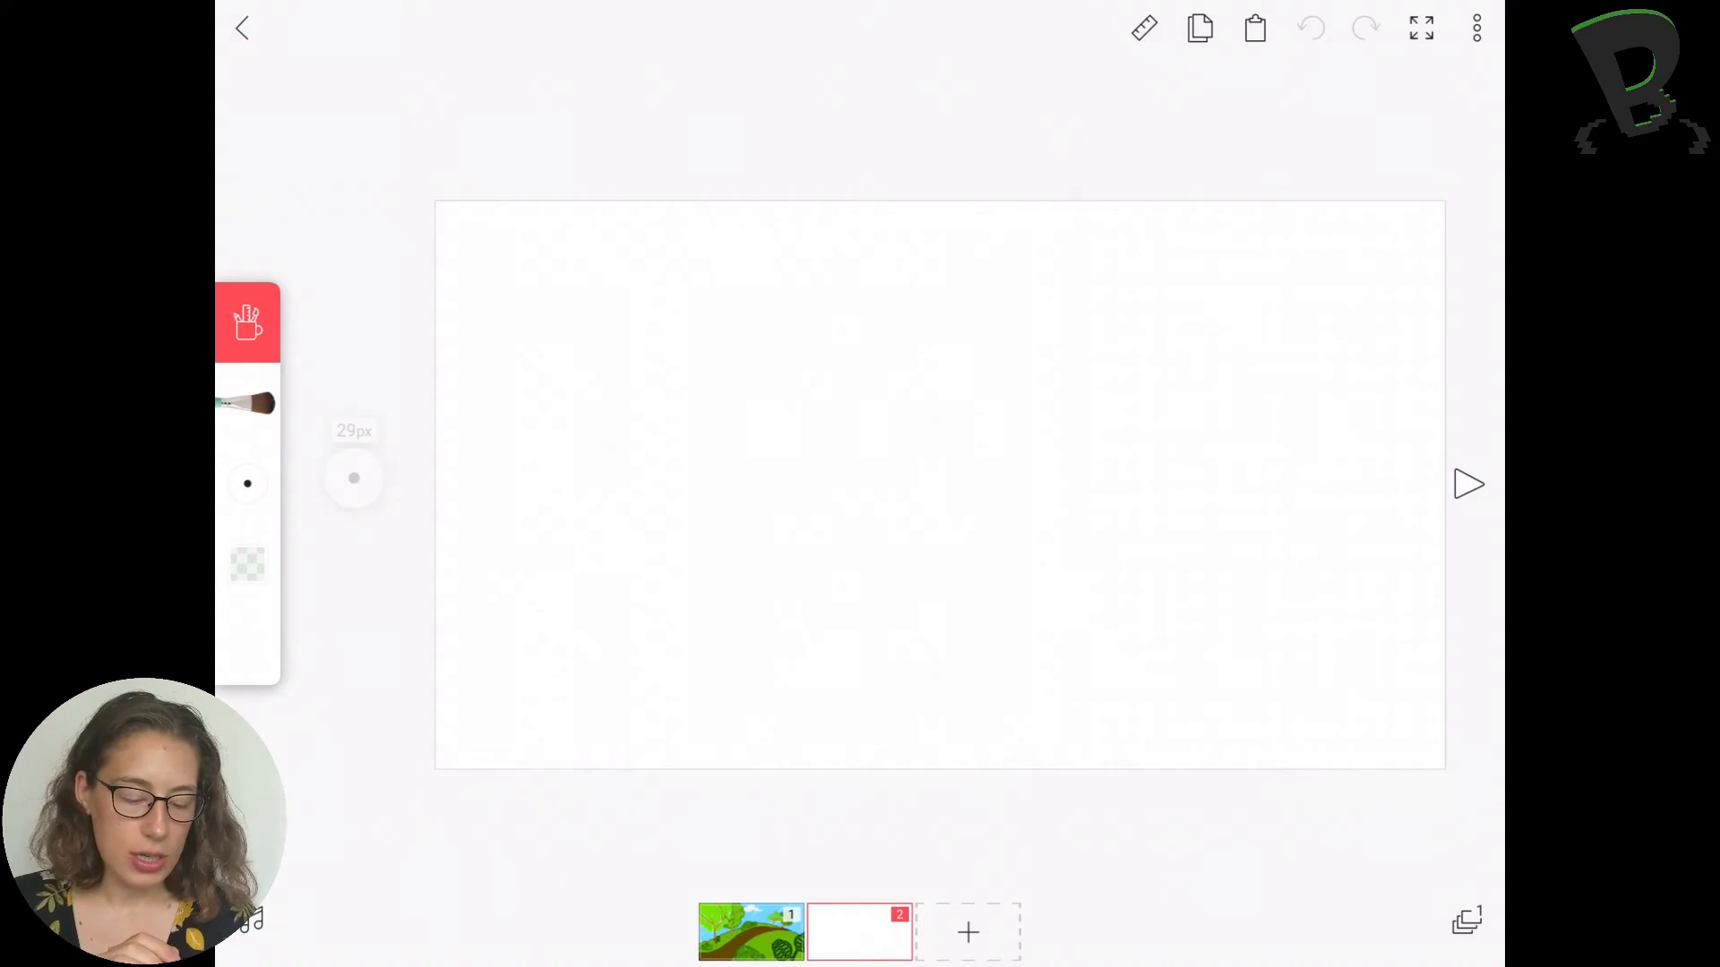
# - Brush blue diagonal strokes across the top on the sky layer, then bring up the layer list
pyautogui.click(247, 562)
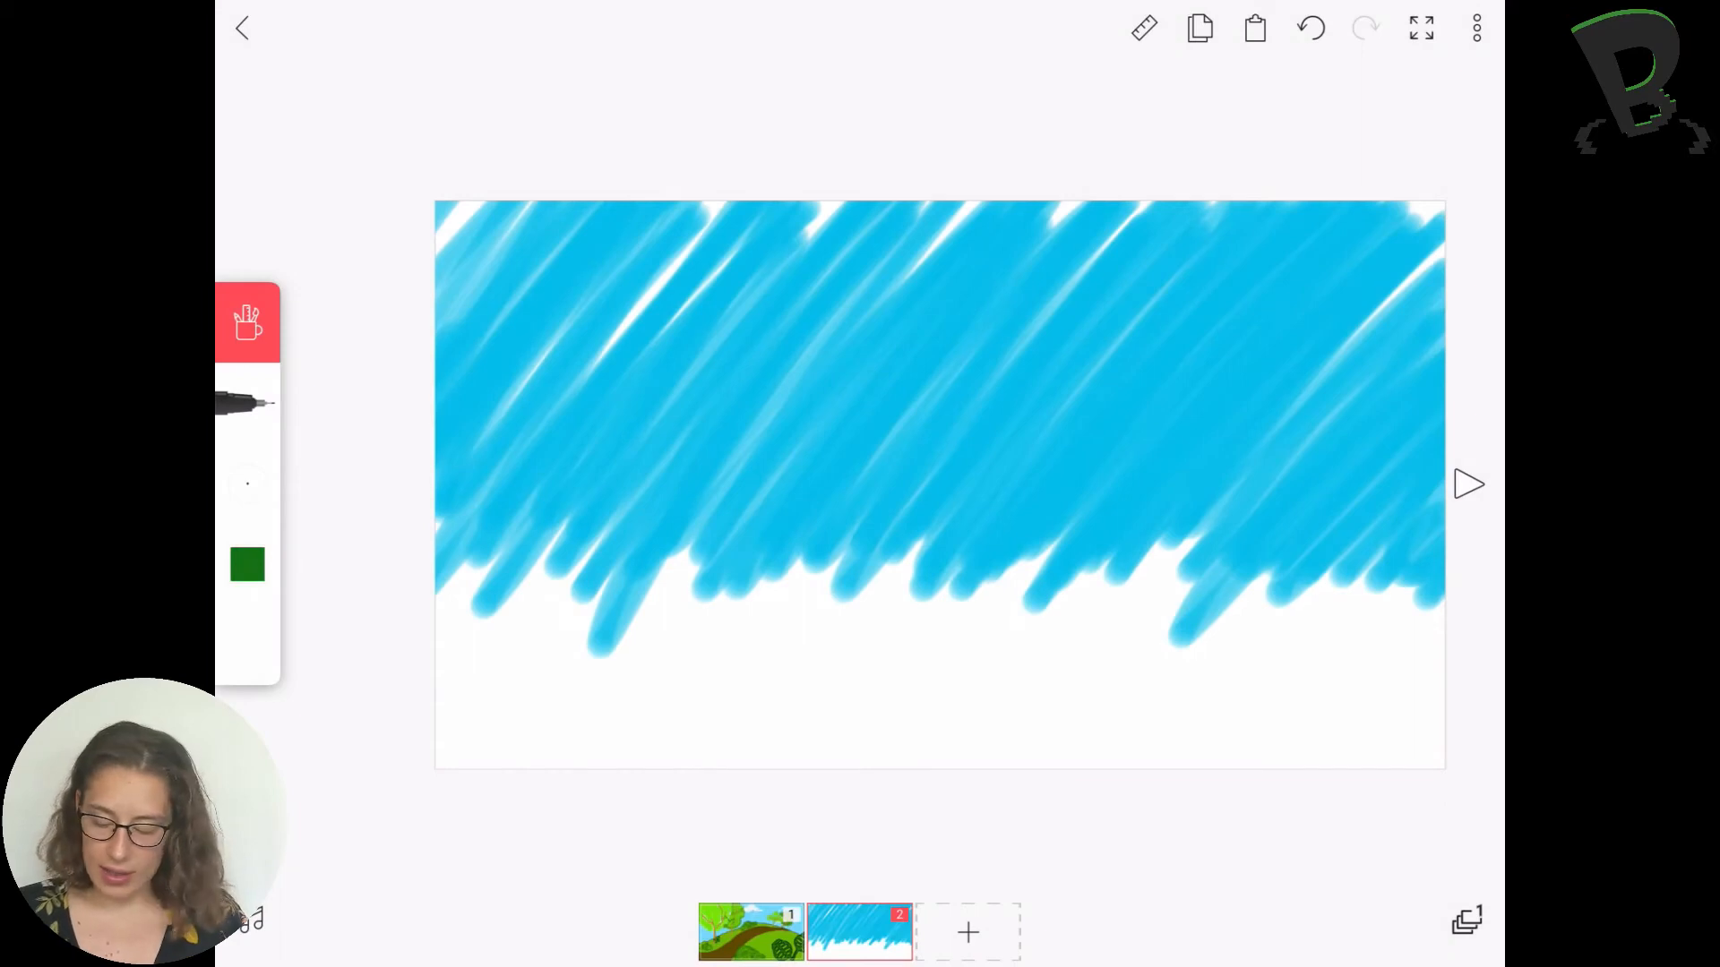
pyautogui.click(1467, 921)
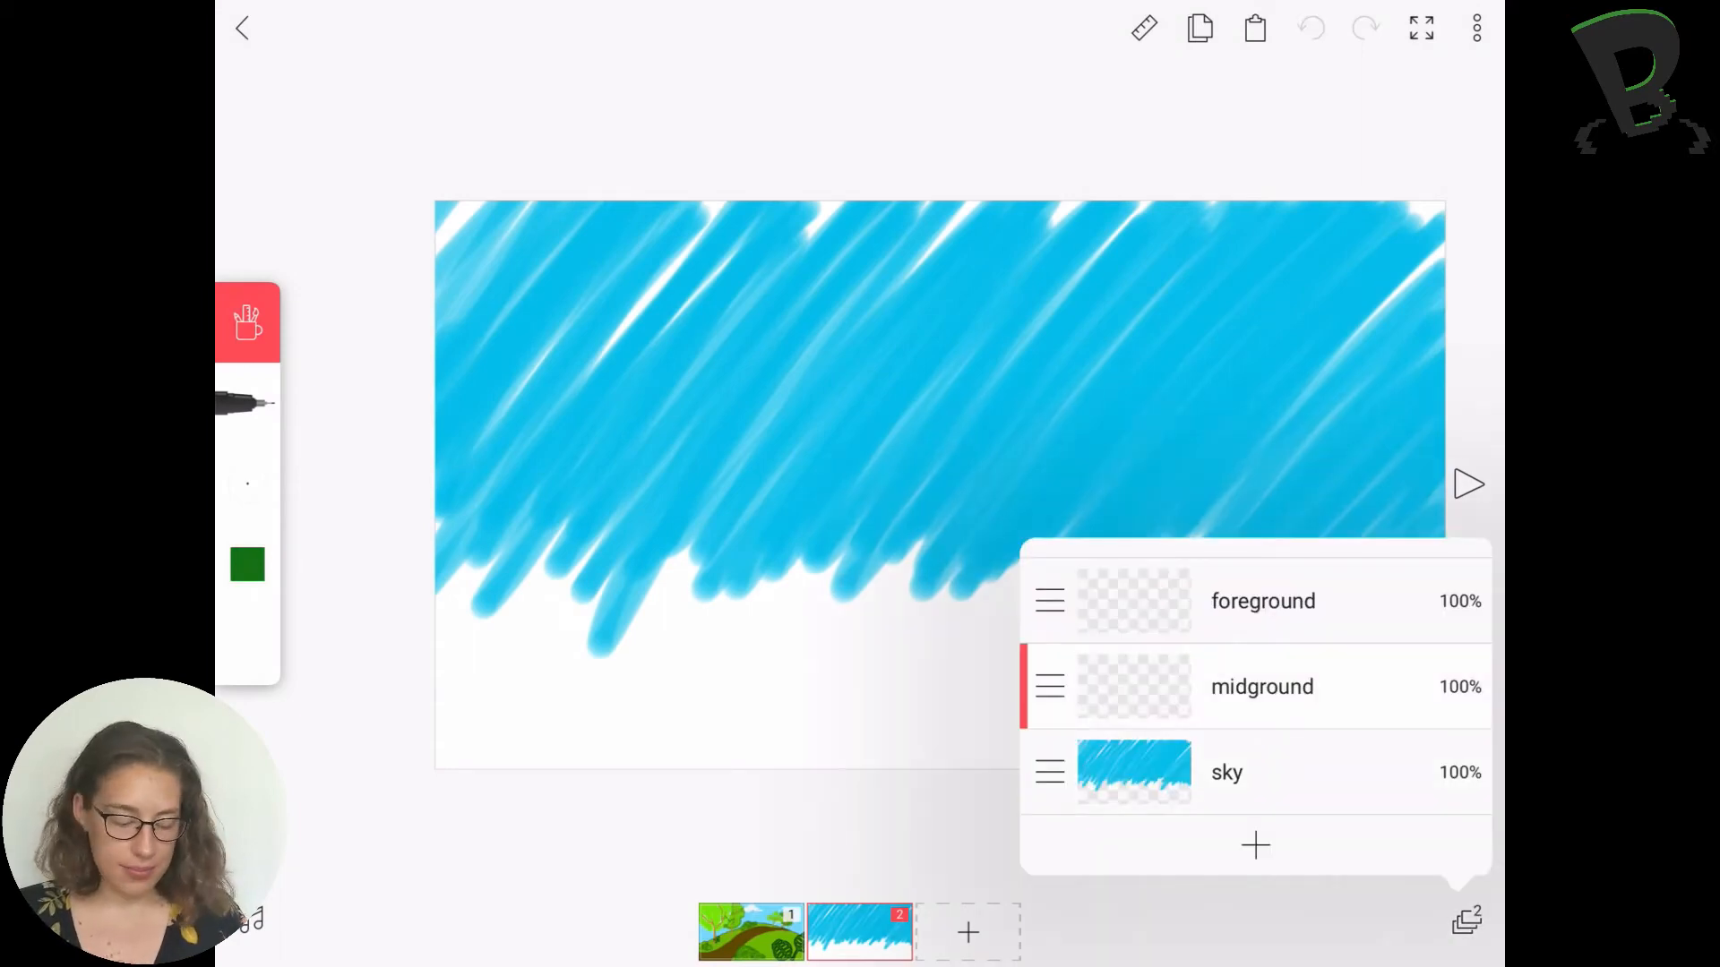
# - Draw green hills with a brown winding path on the midground layer
pyautogui.click(247, 564)
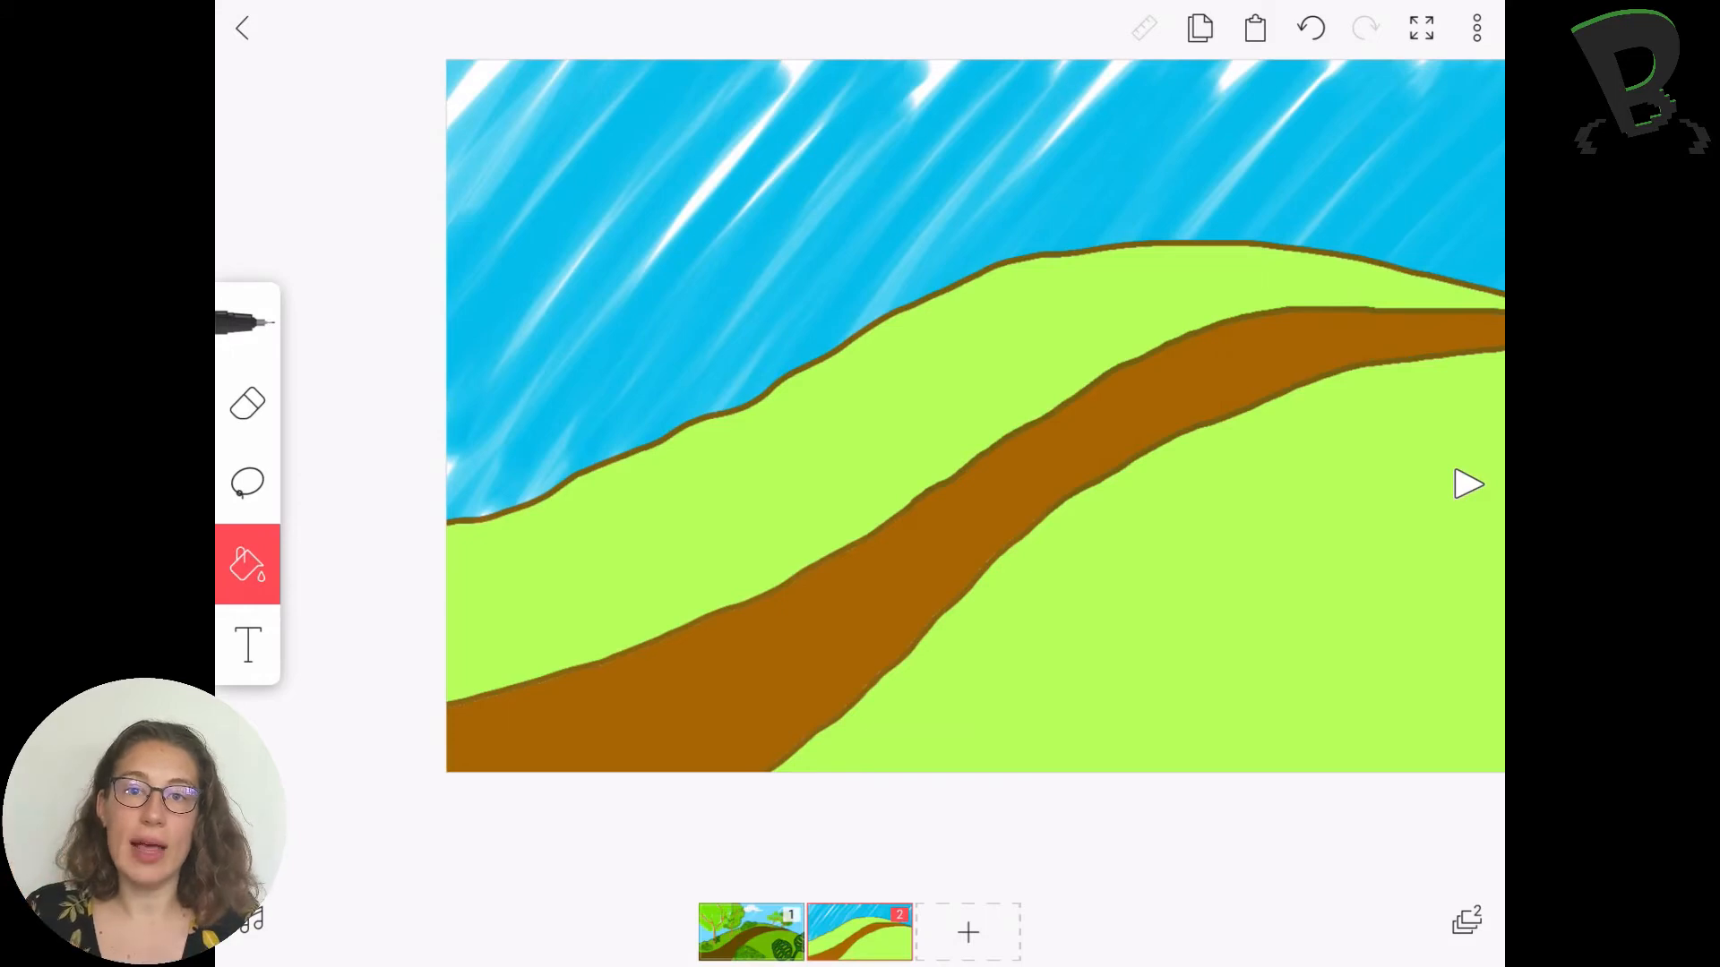
# - Add two leafy green trees with brown branches on the hills
pyautogui.click(1245, 341)
pyautogui.write('foreground')
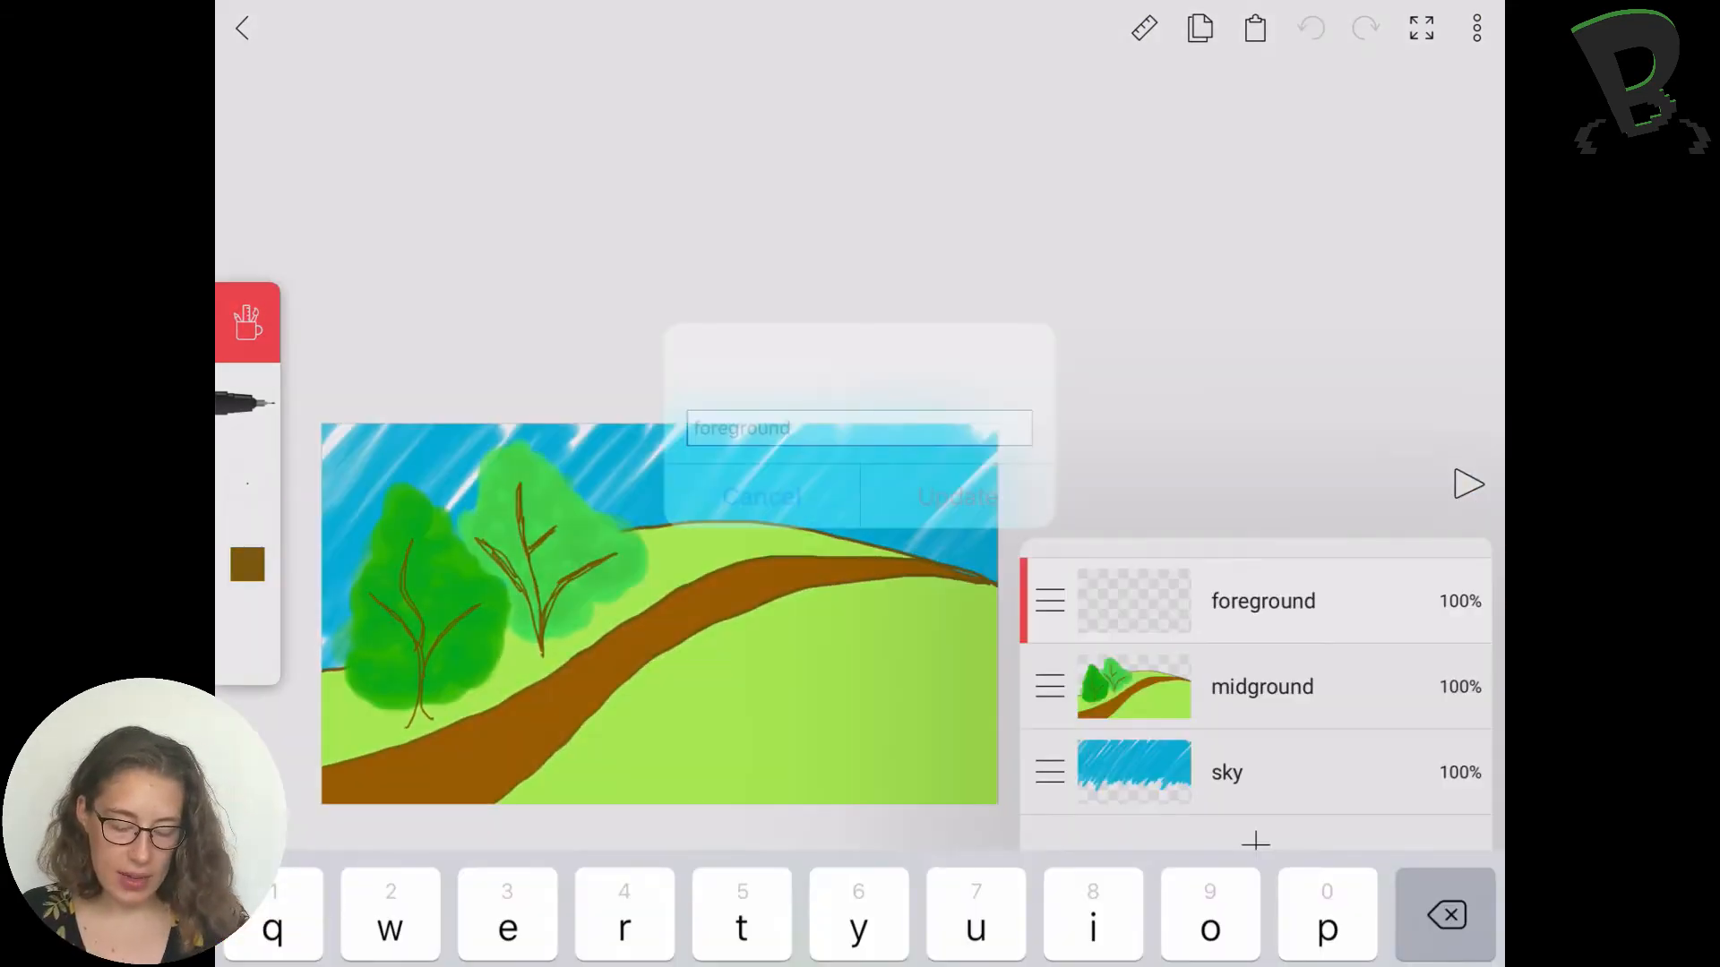
# - Outline a large dark green leaf with oval holes and choose a light green fill colour
pyautogui.click(954, 496)
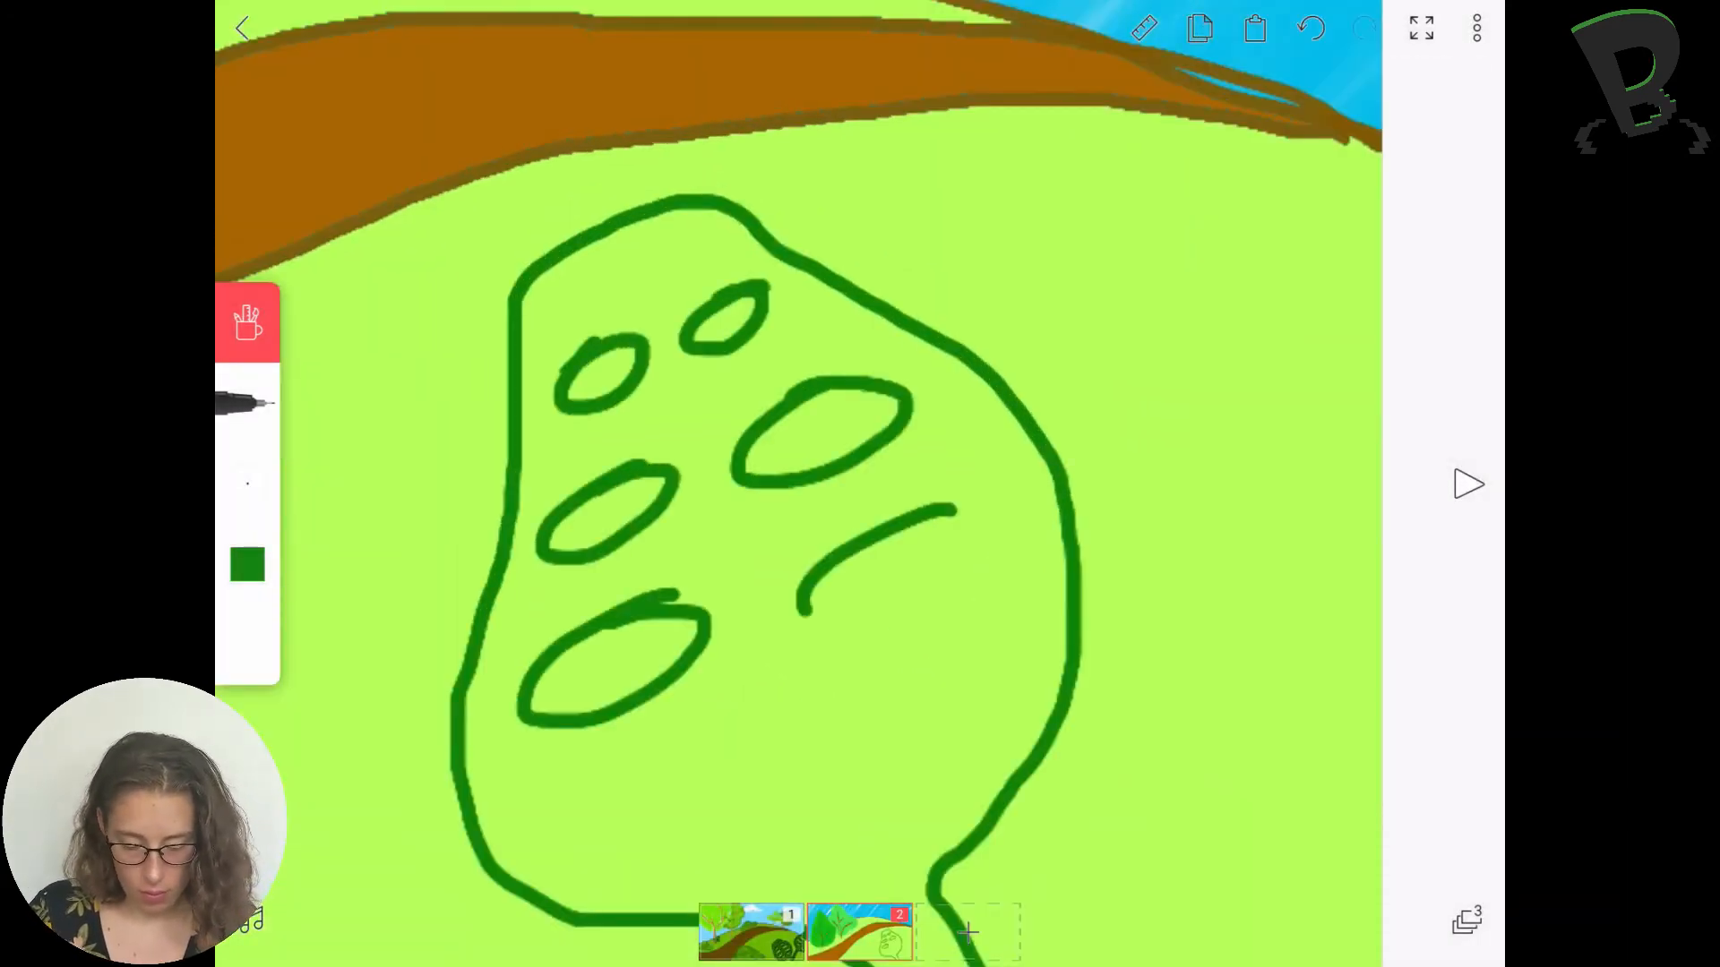
pyautogui.click(247, 564)
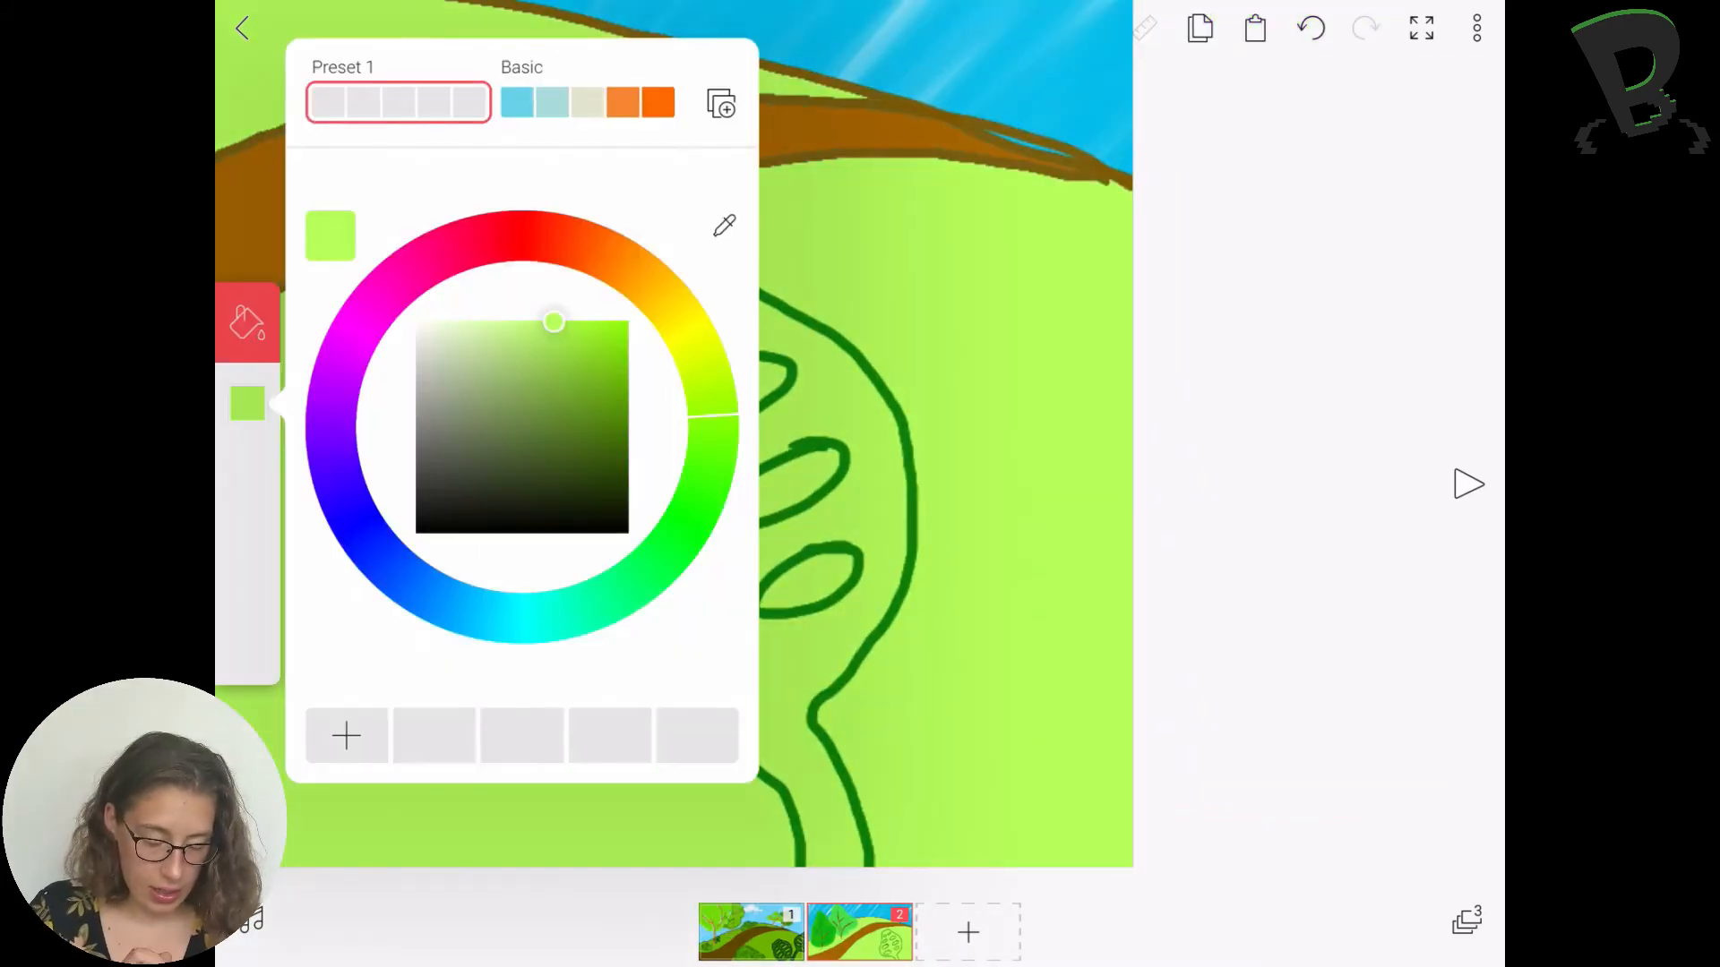